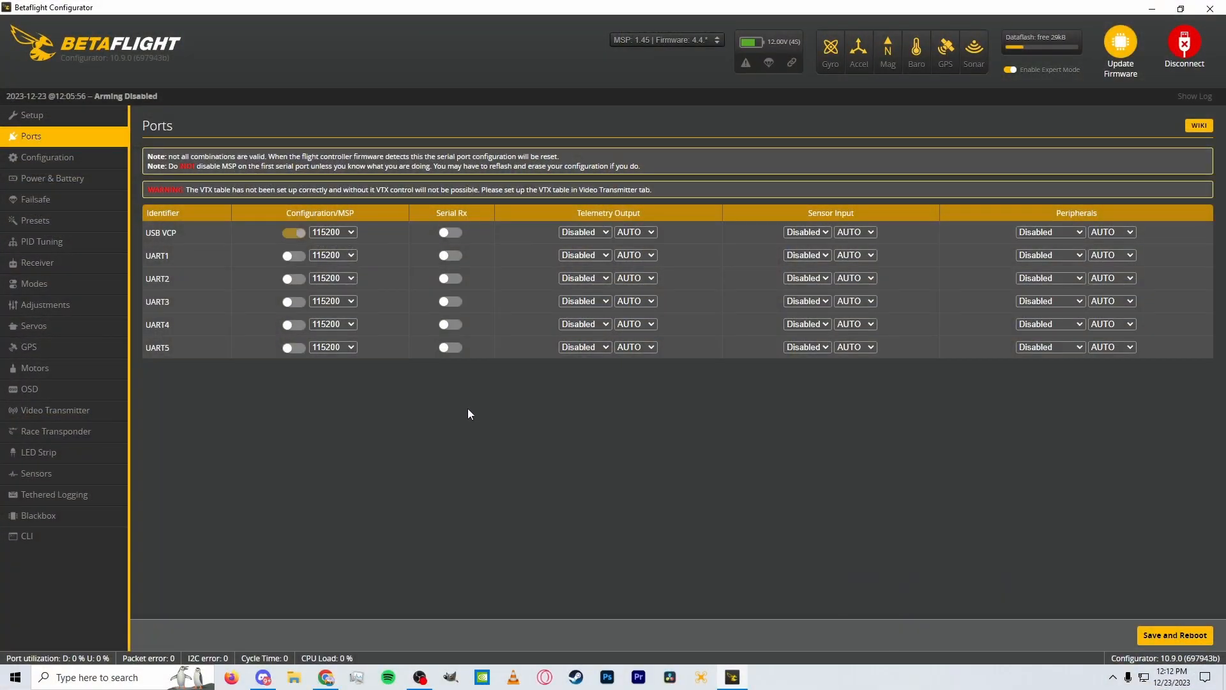
mouse_move(505, 315)
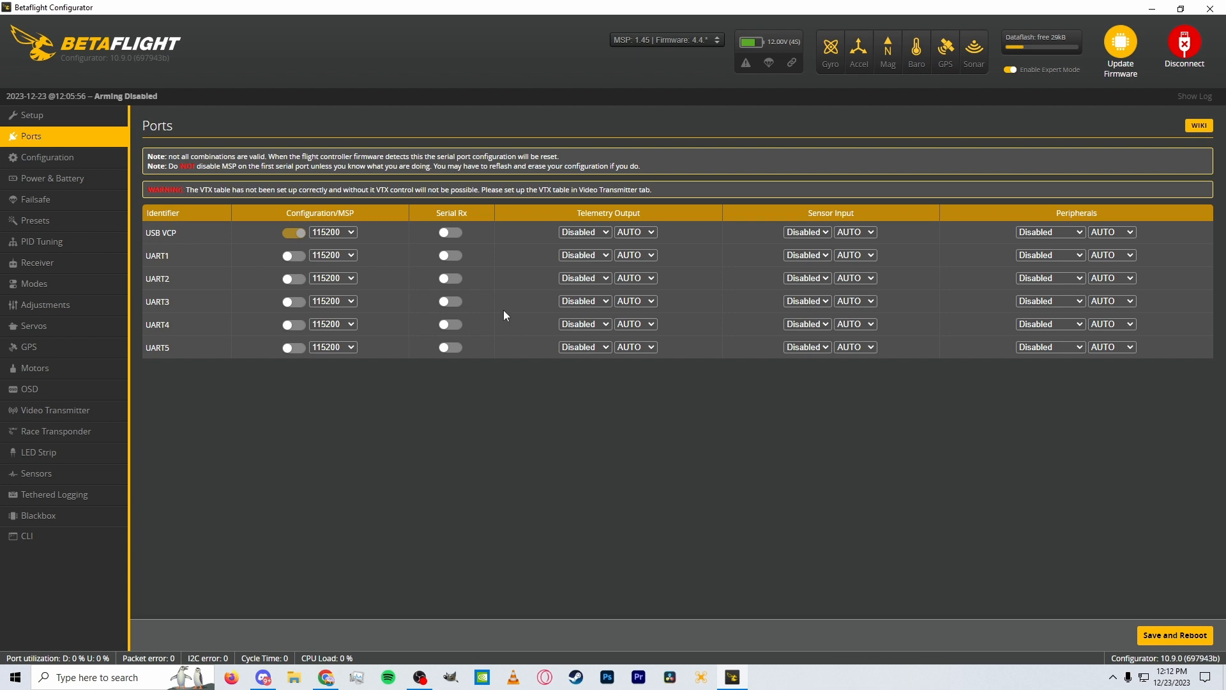
mouse_move(589, 283)
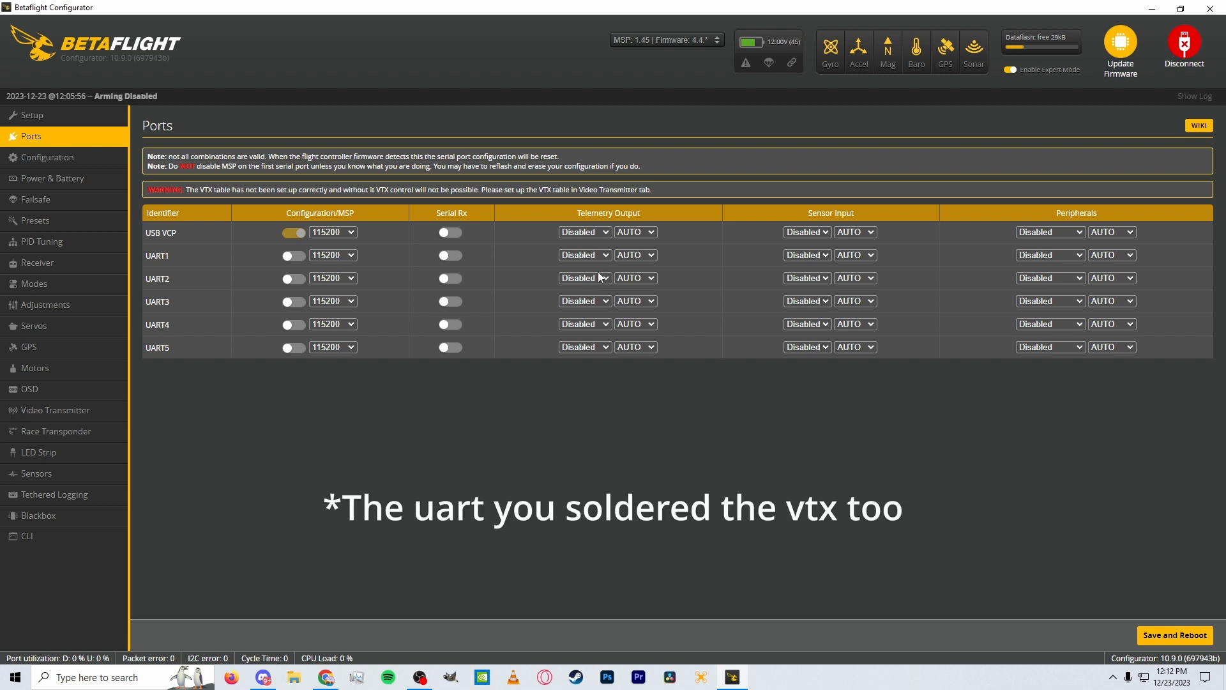
mouse_move(375, 273)
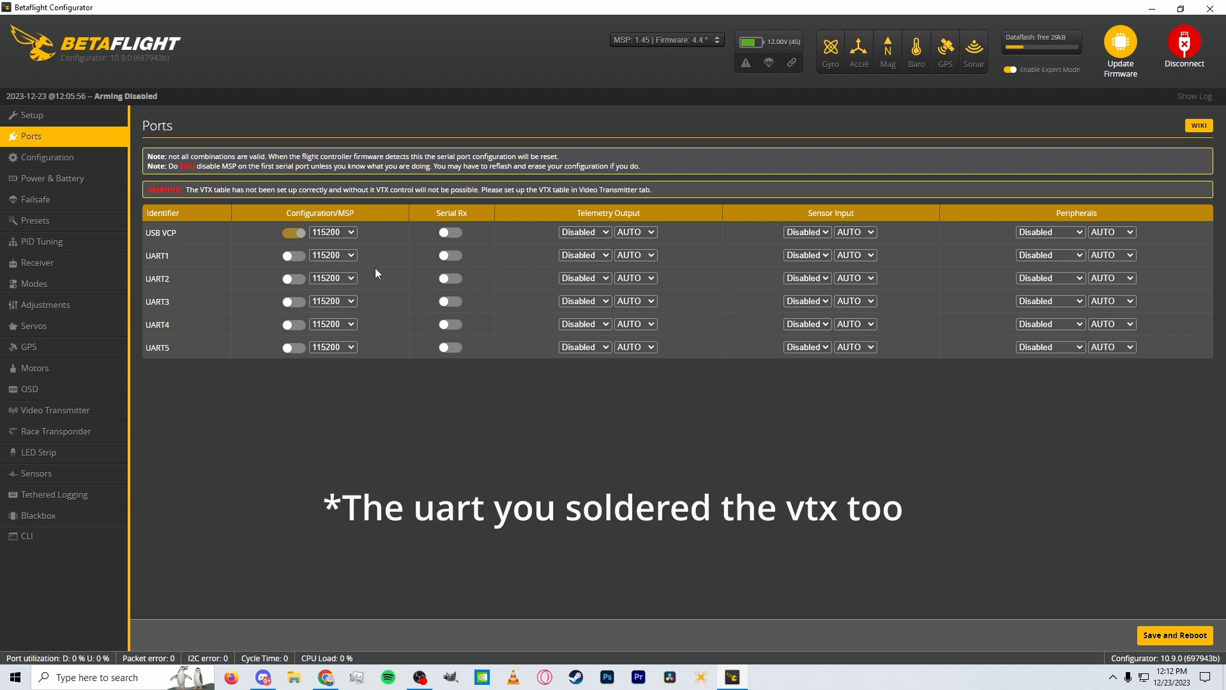
mouse_move(209, 319)
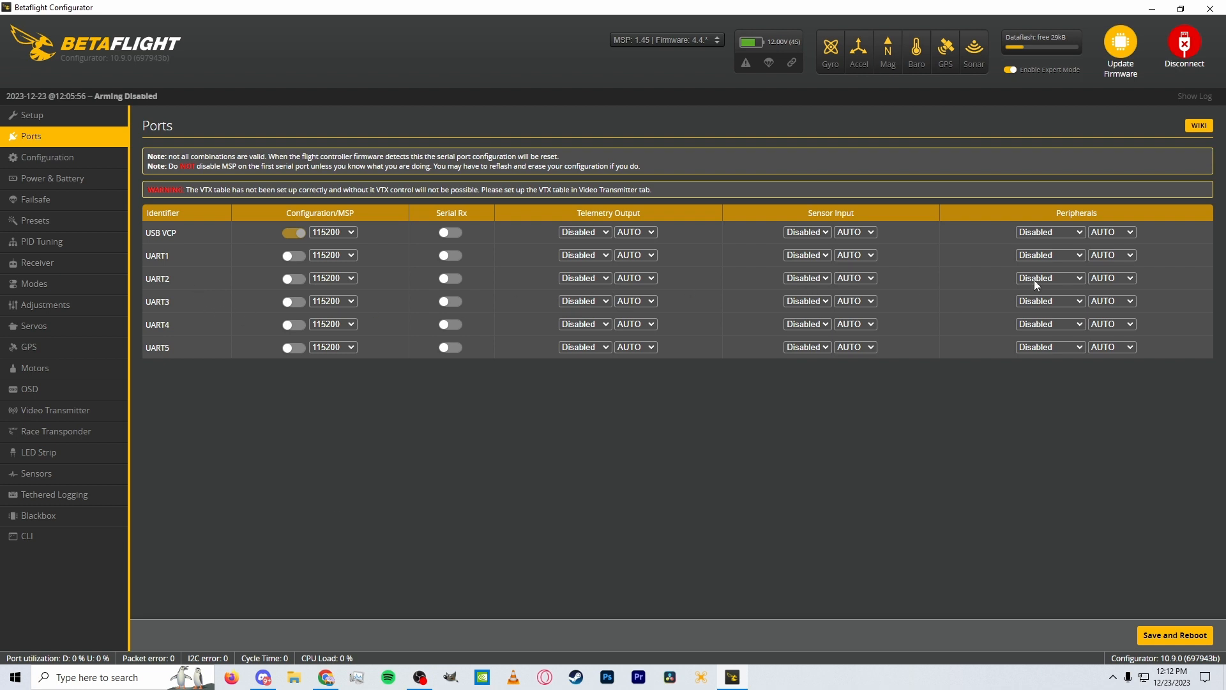
Step: Assign VTX (IRC Tramp) as UART2's peripheral in the Ports tab
left_click(1049, 277)
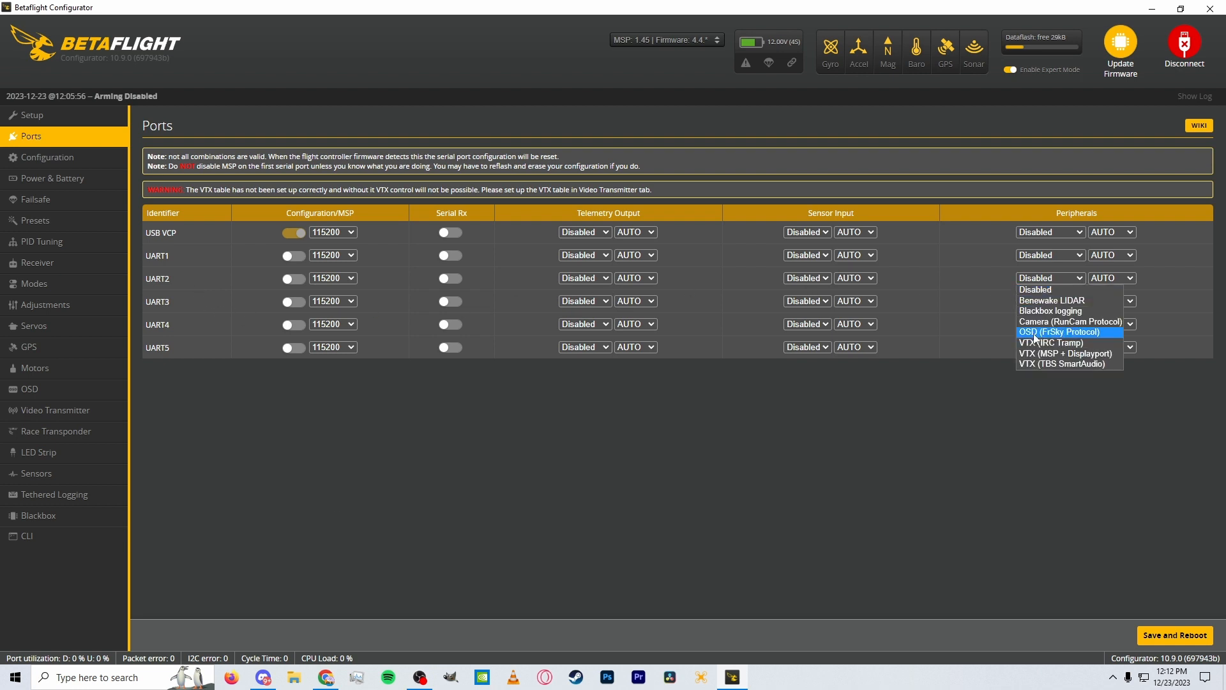
mouse_move(1086, 353)
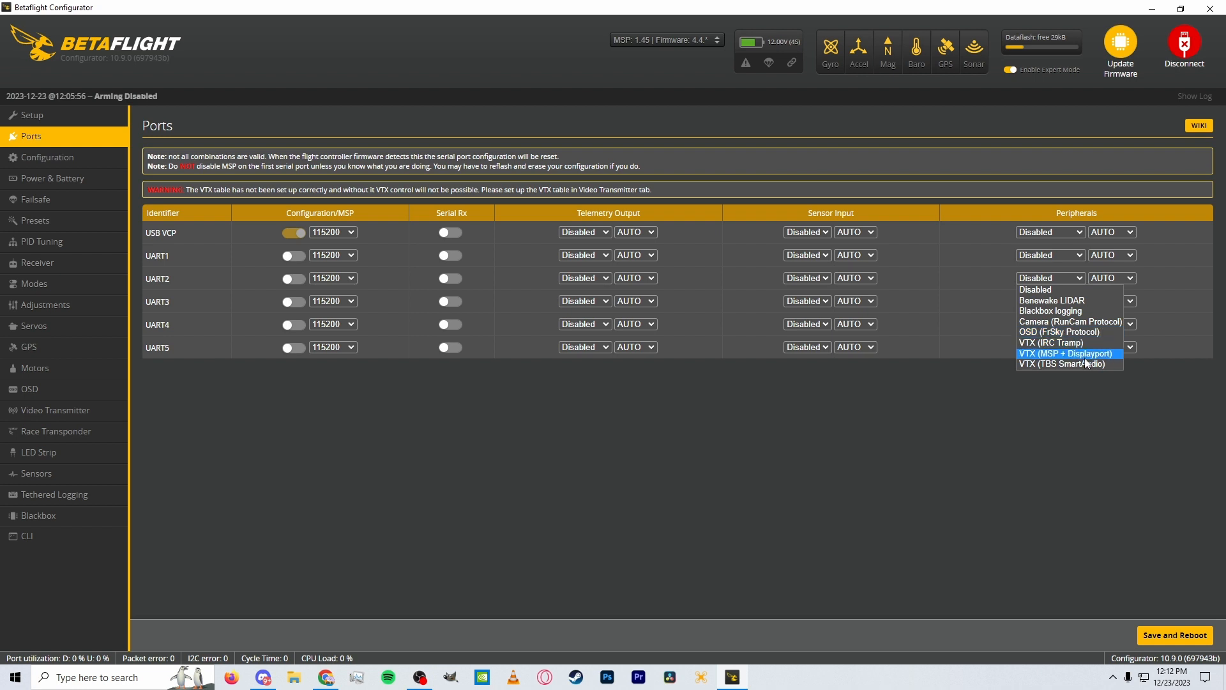
mouse_move(1062, 342)
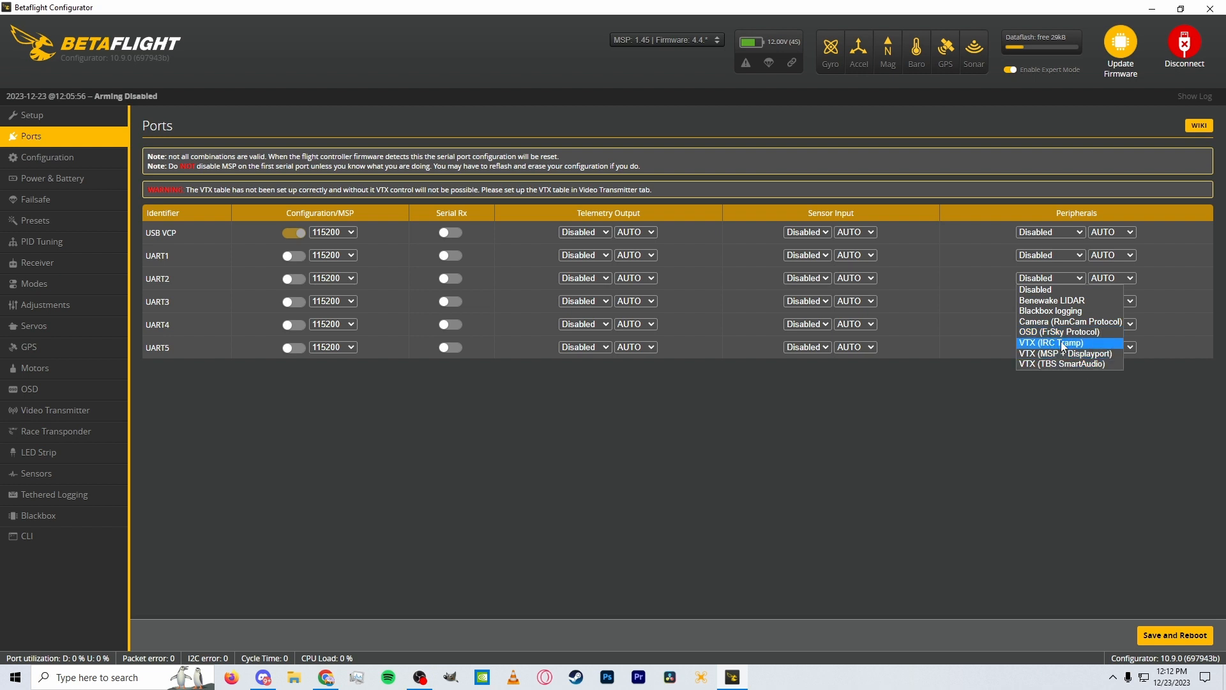
left_click(1050, 342)
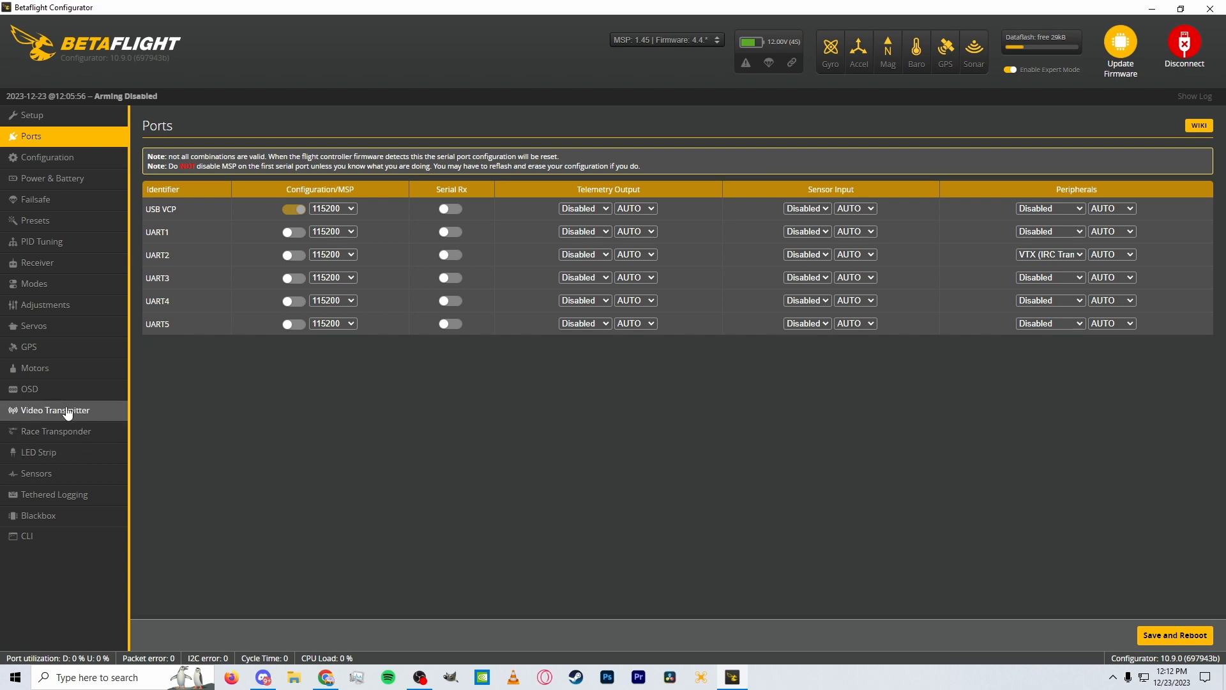
Step: Show the Video Transmitter tab to review VTX type, band, channel and power
left_click(55, 410)
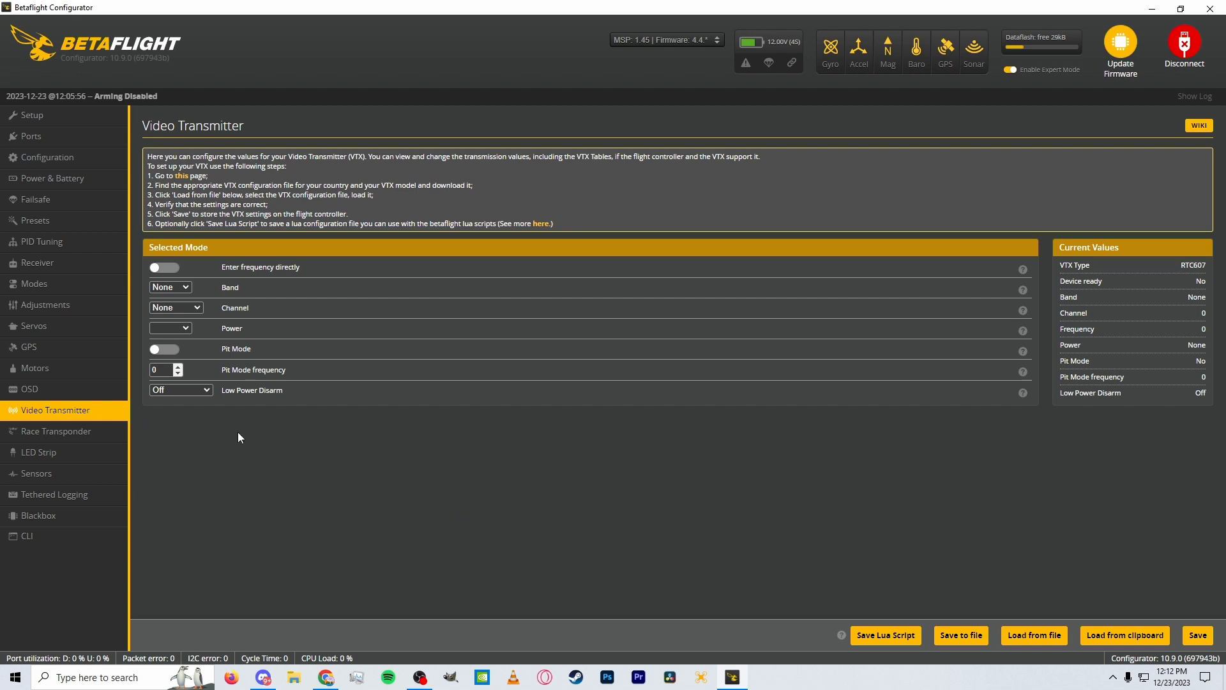
mouse_move(208, 419)
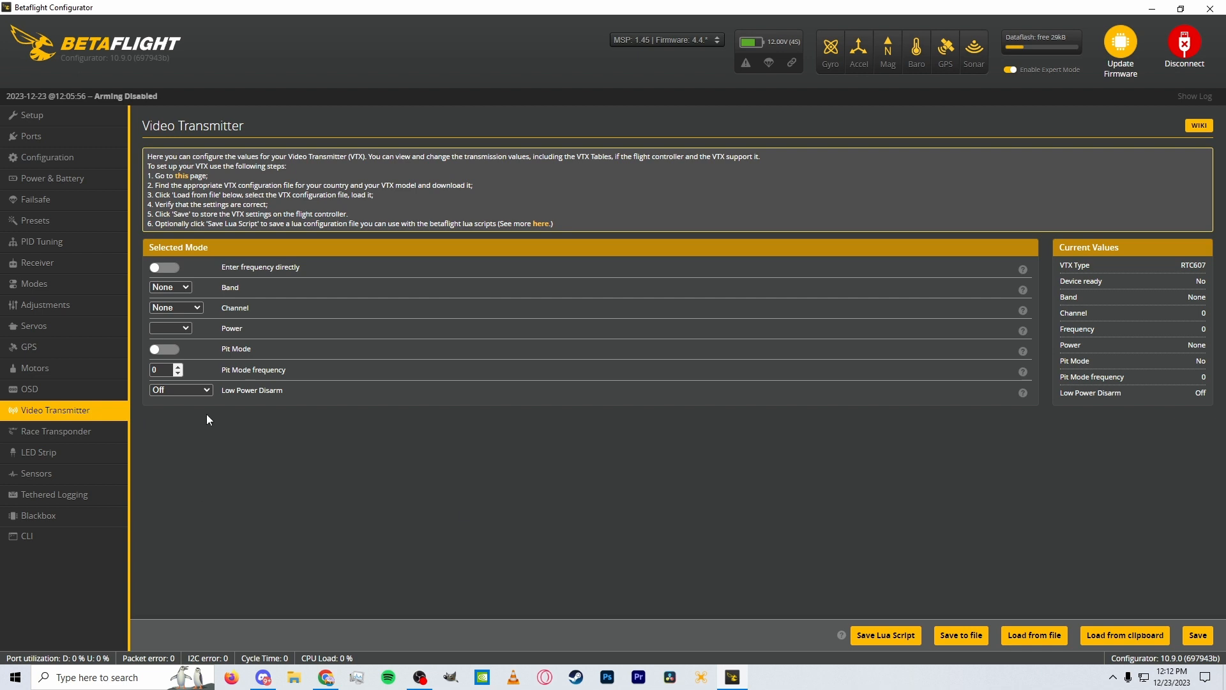
mouse_move(233, 430)
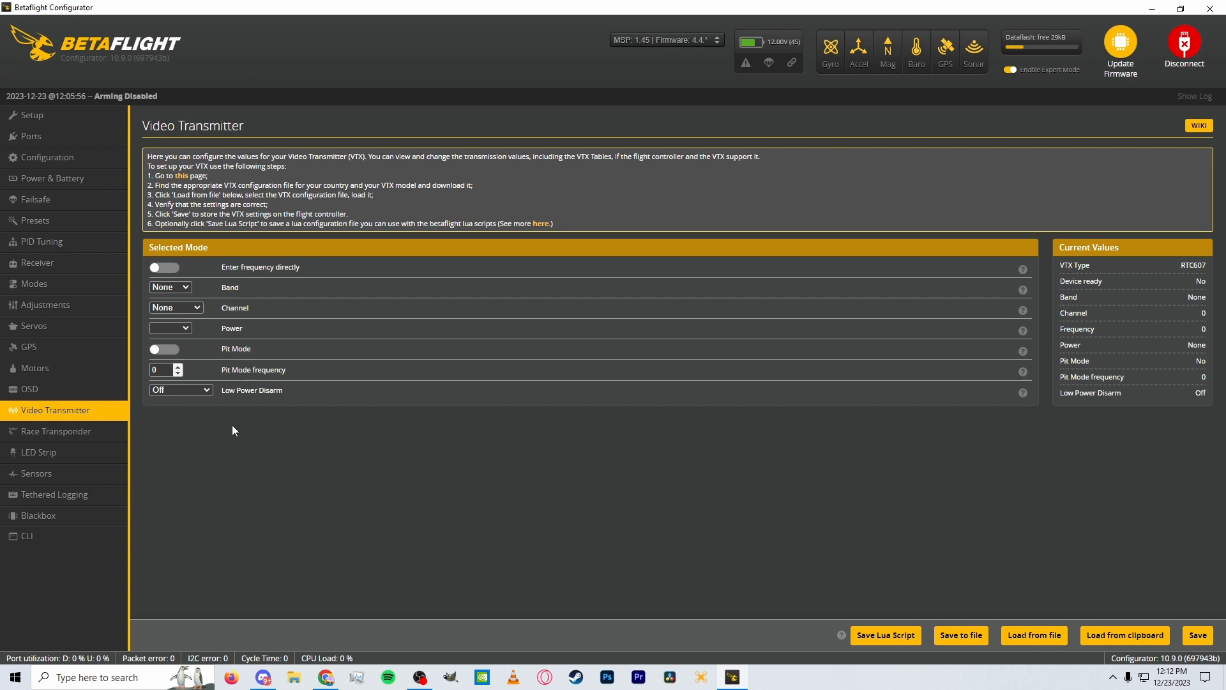
mouse_move(233, 416)
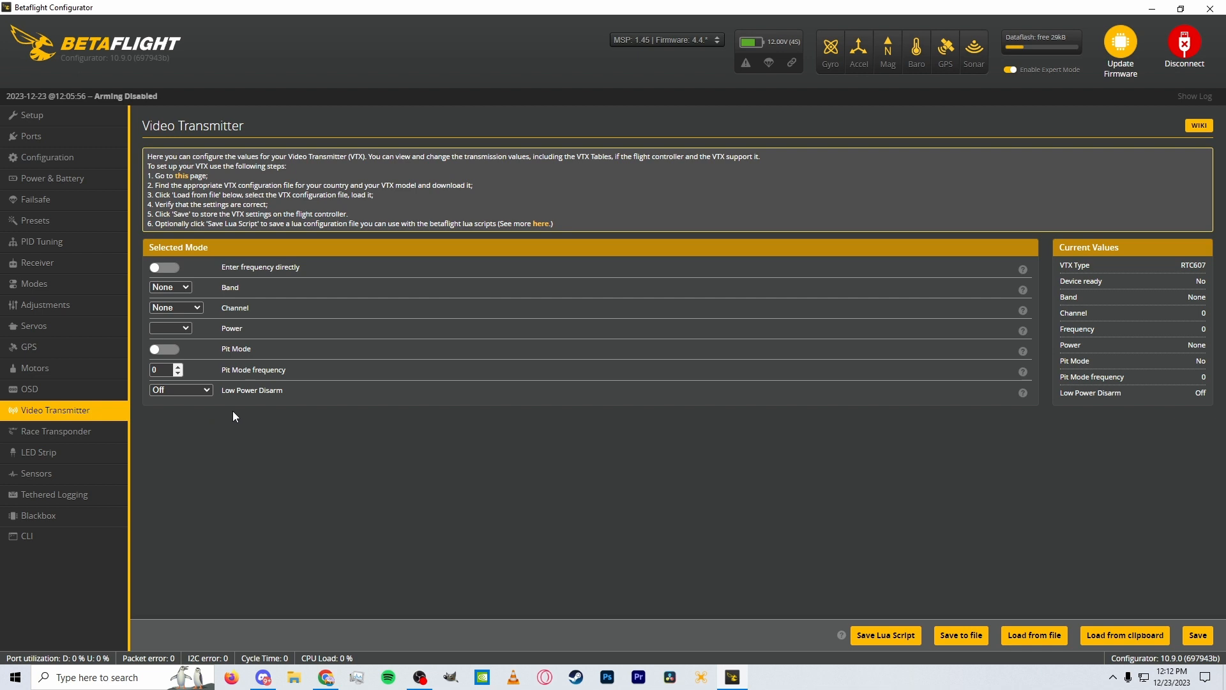
Step: Set the receiver to Serial (via UART) with CRSF provider and telemetry enabled
left_click(37, 262)
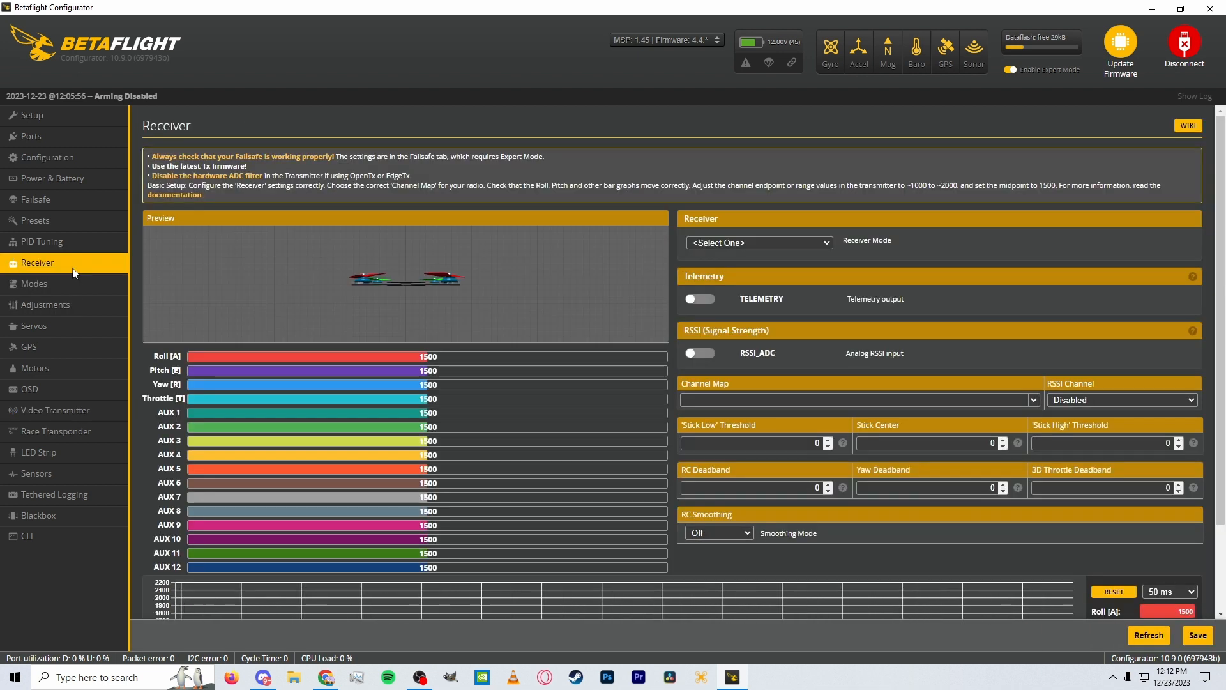
left_click(757, 242)
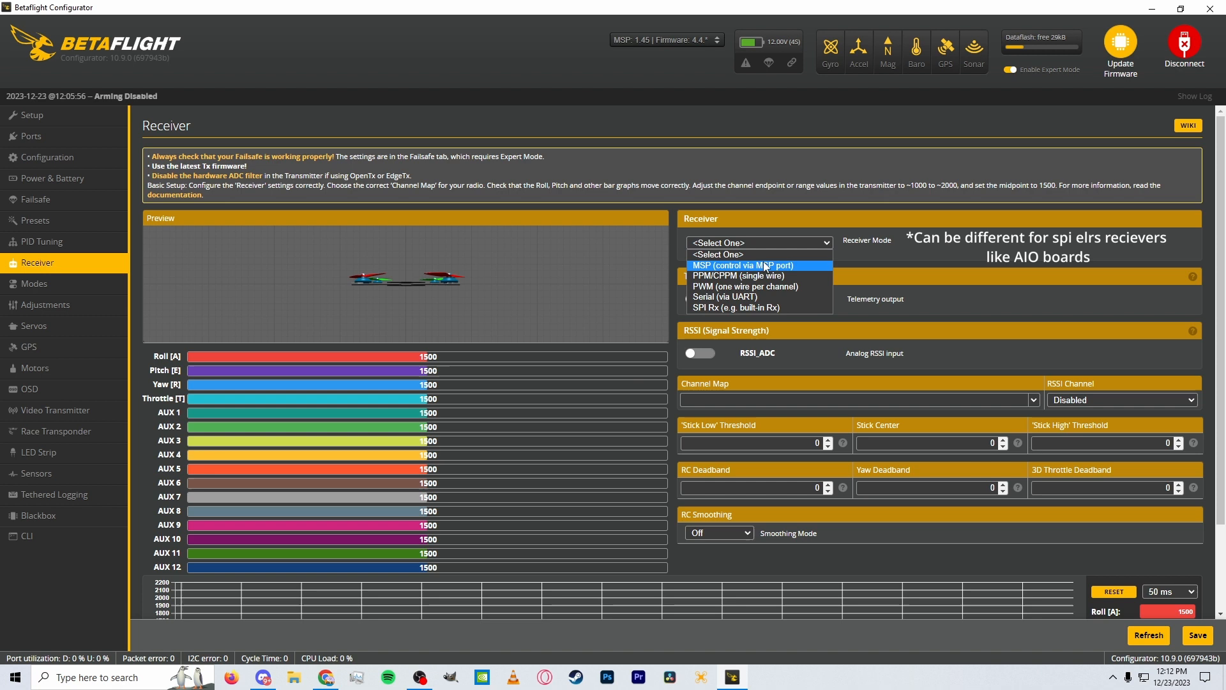
mouse_move(724, 297)
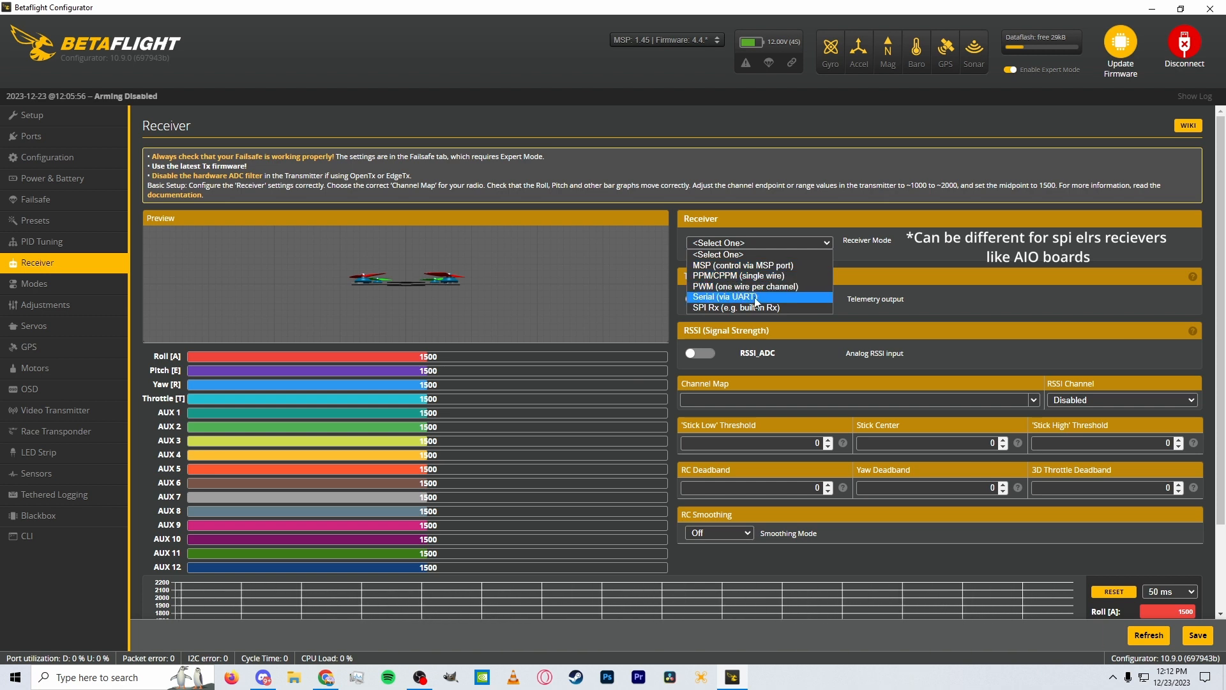
left_click(721, 296)
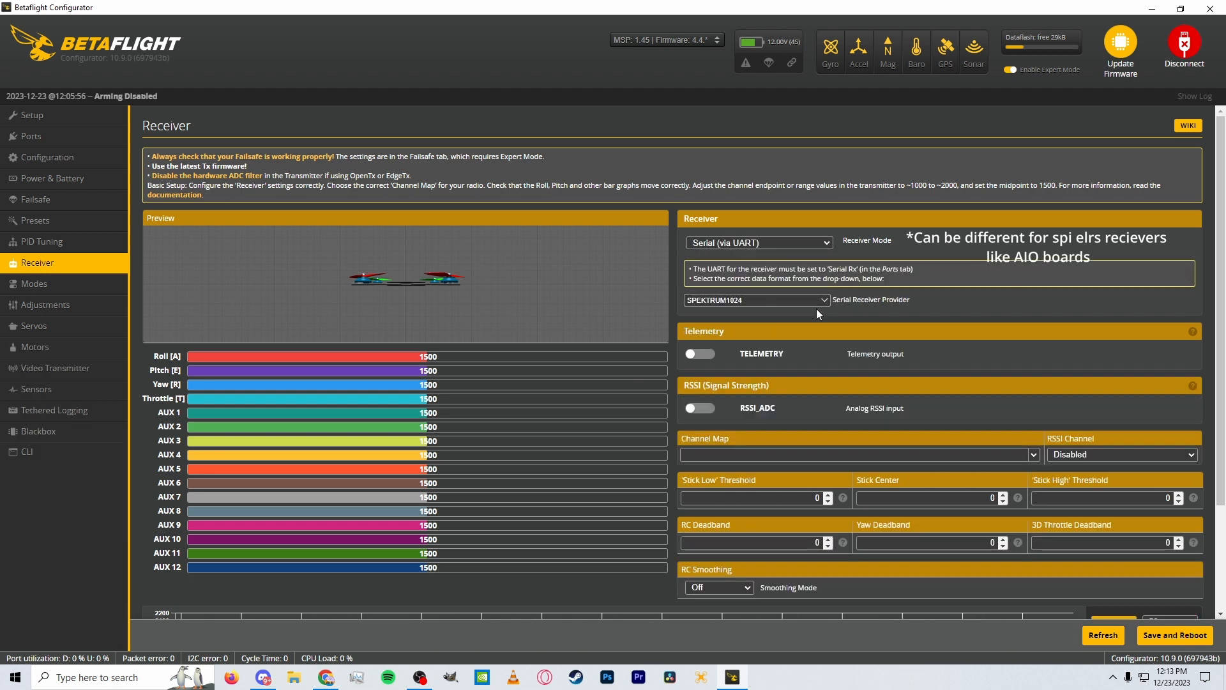
left_click(755, 299)
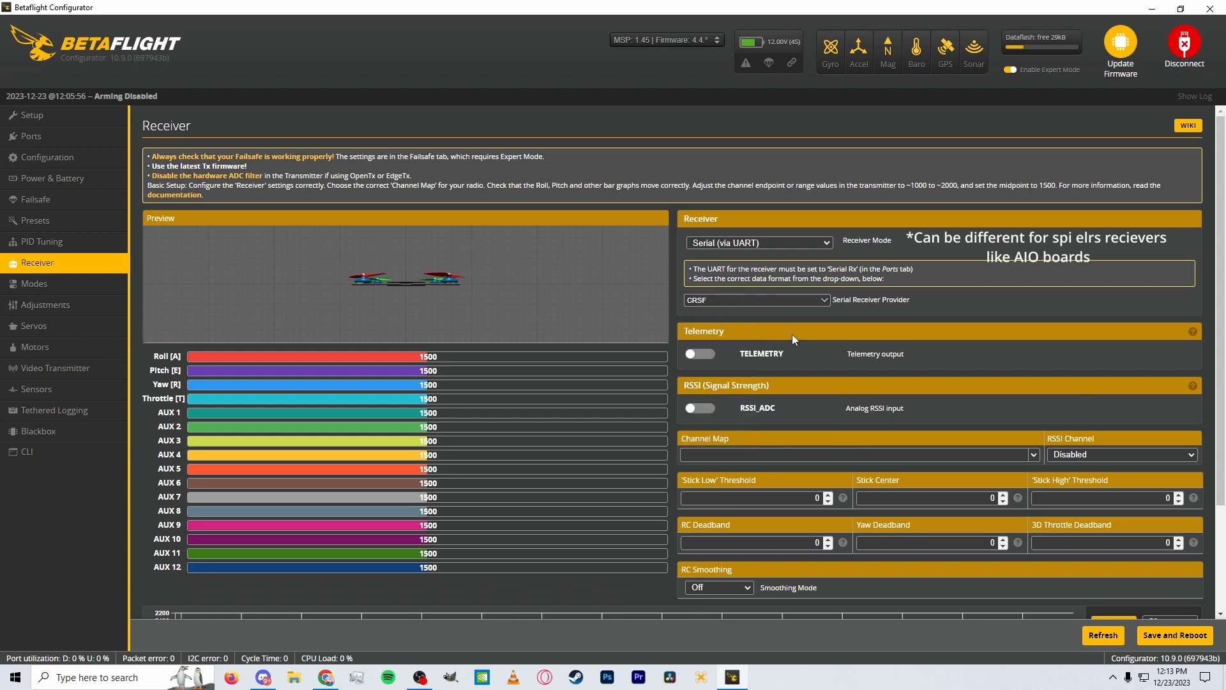
left_click(698, 353)
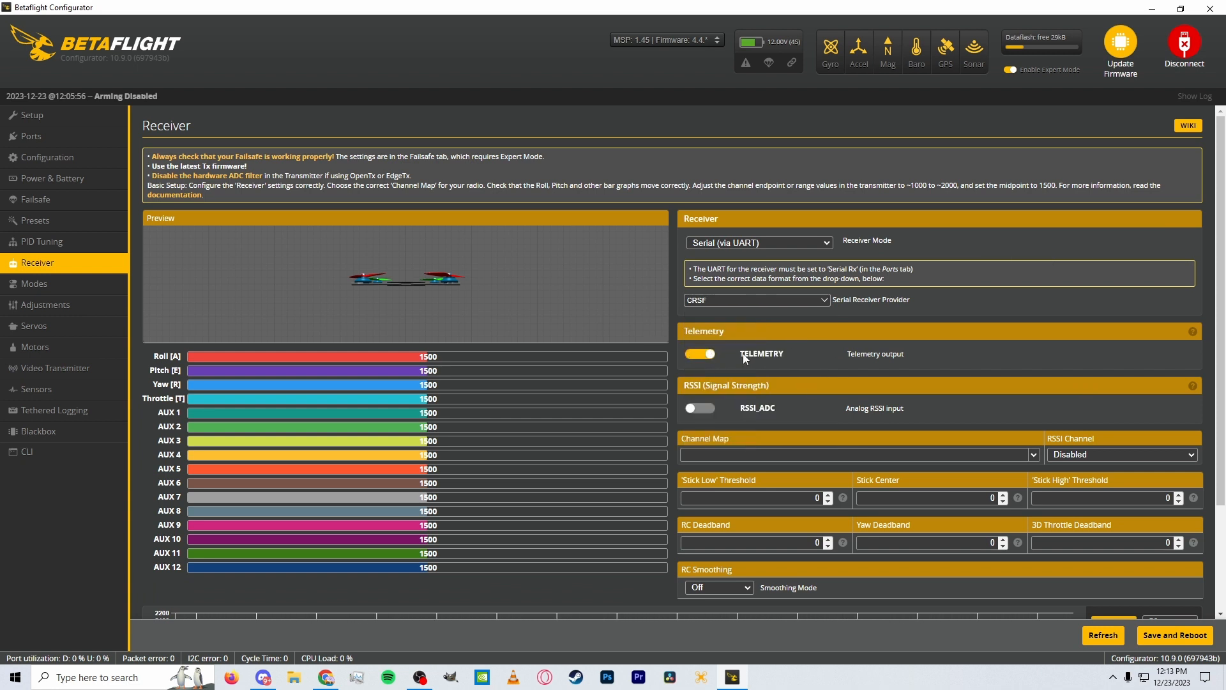
mouse_move(115, 428)
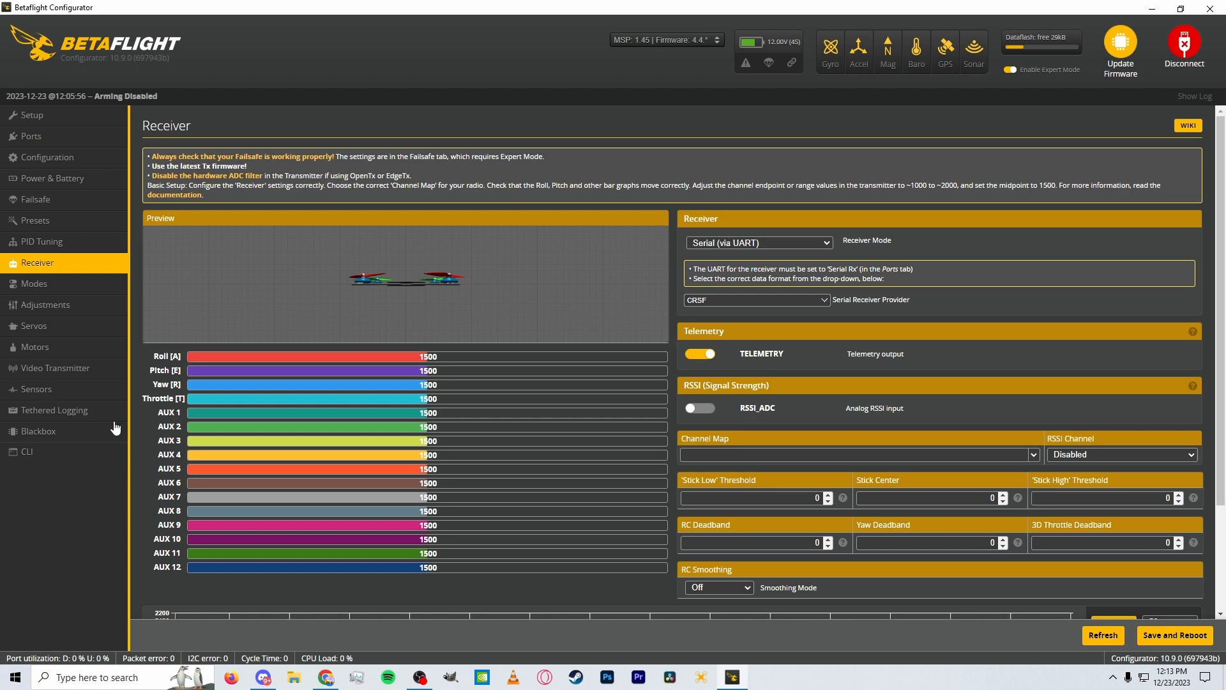
mouse_move(228, 418)
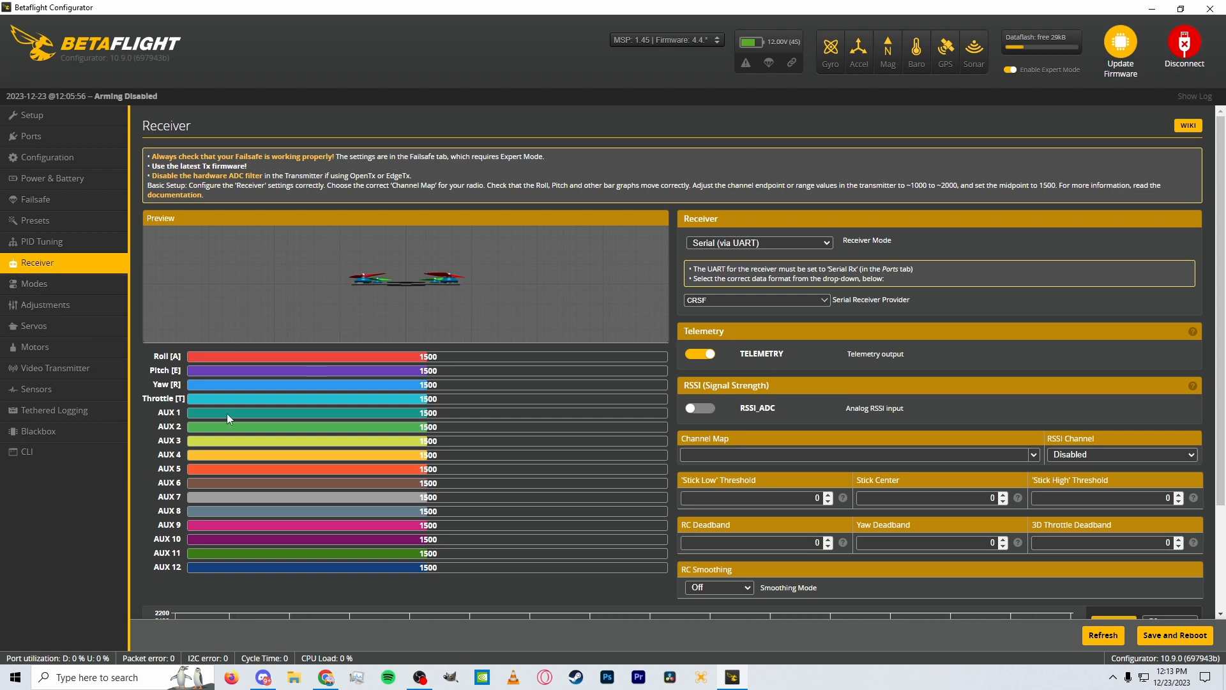
mouse_move(50, 283)
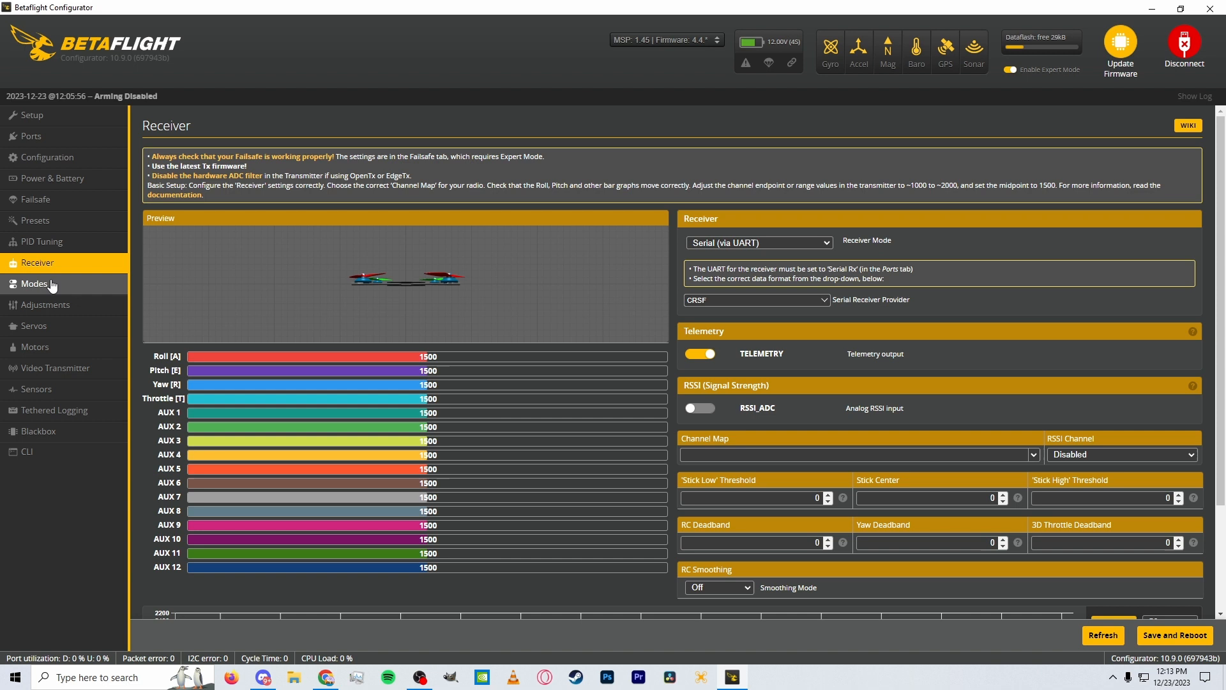